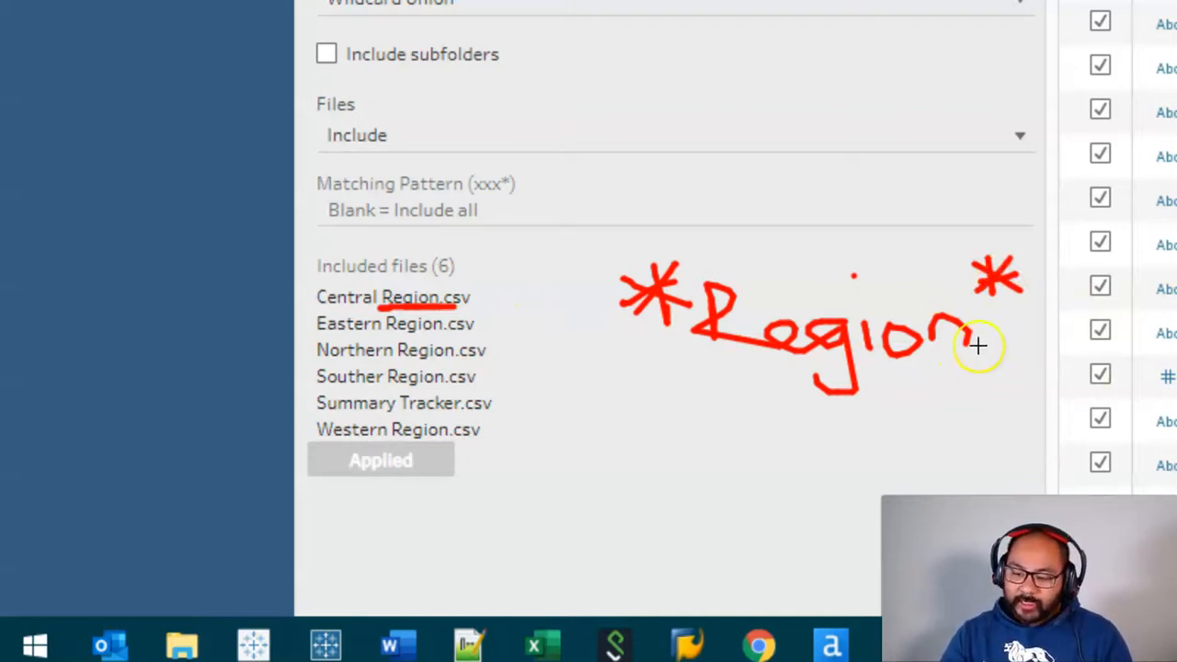
pyautogui.write('Region*')
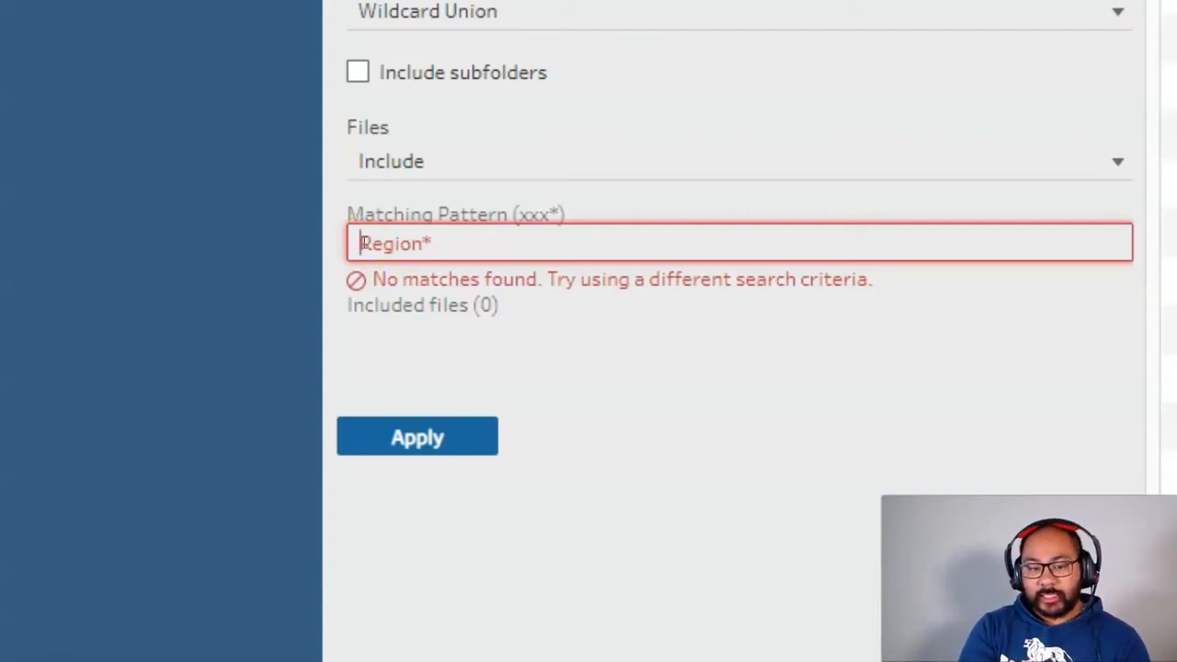
pyautogui.write('*Region')
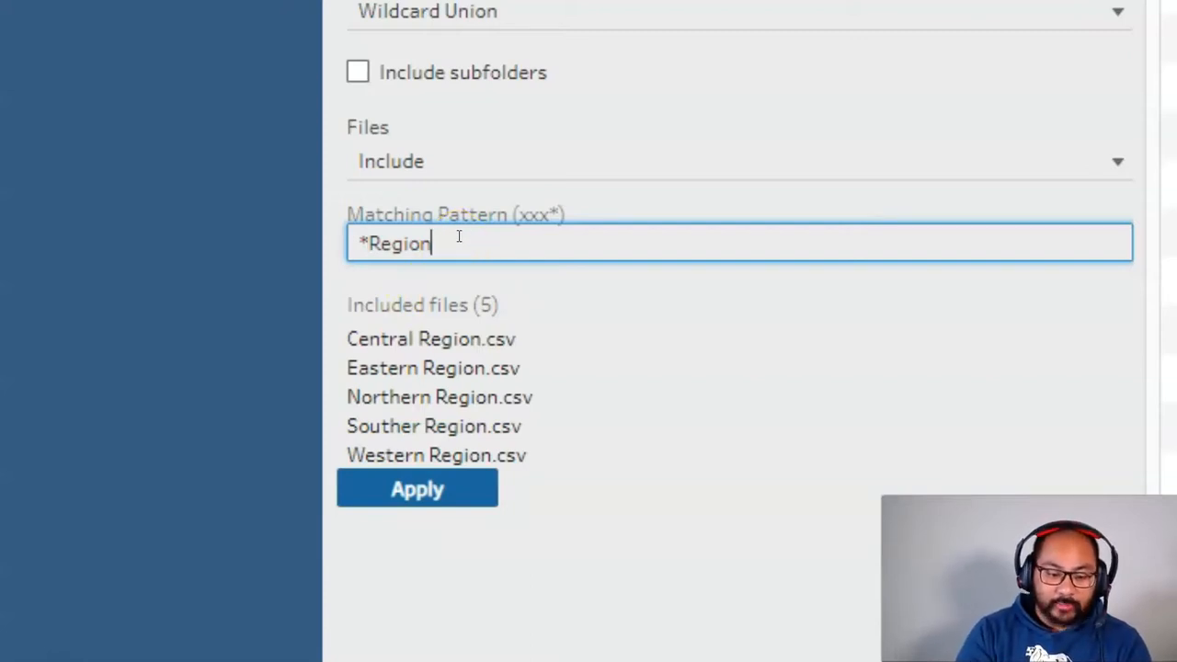